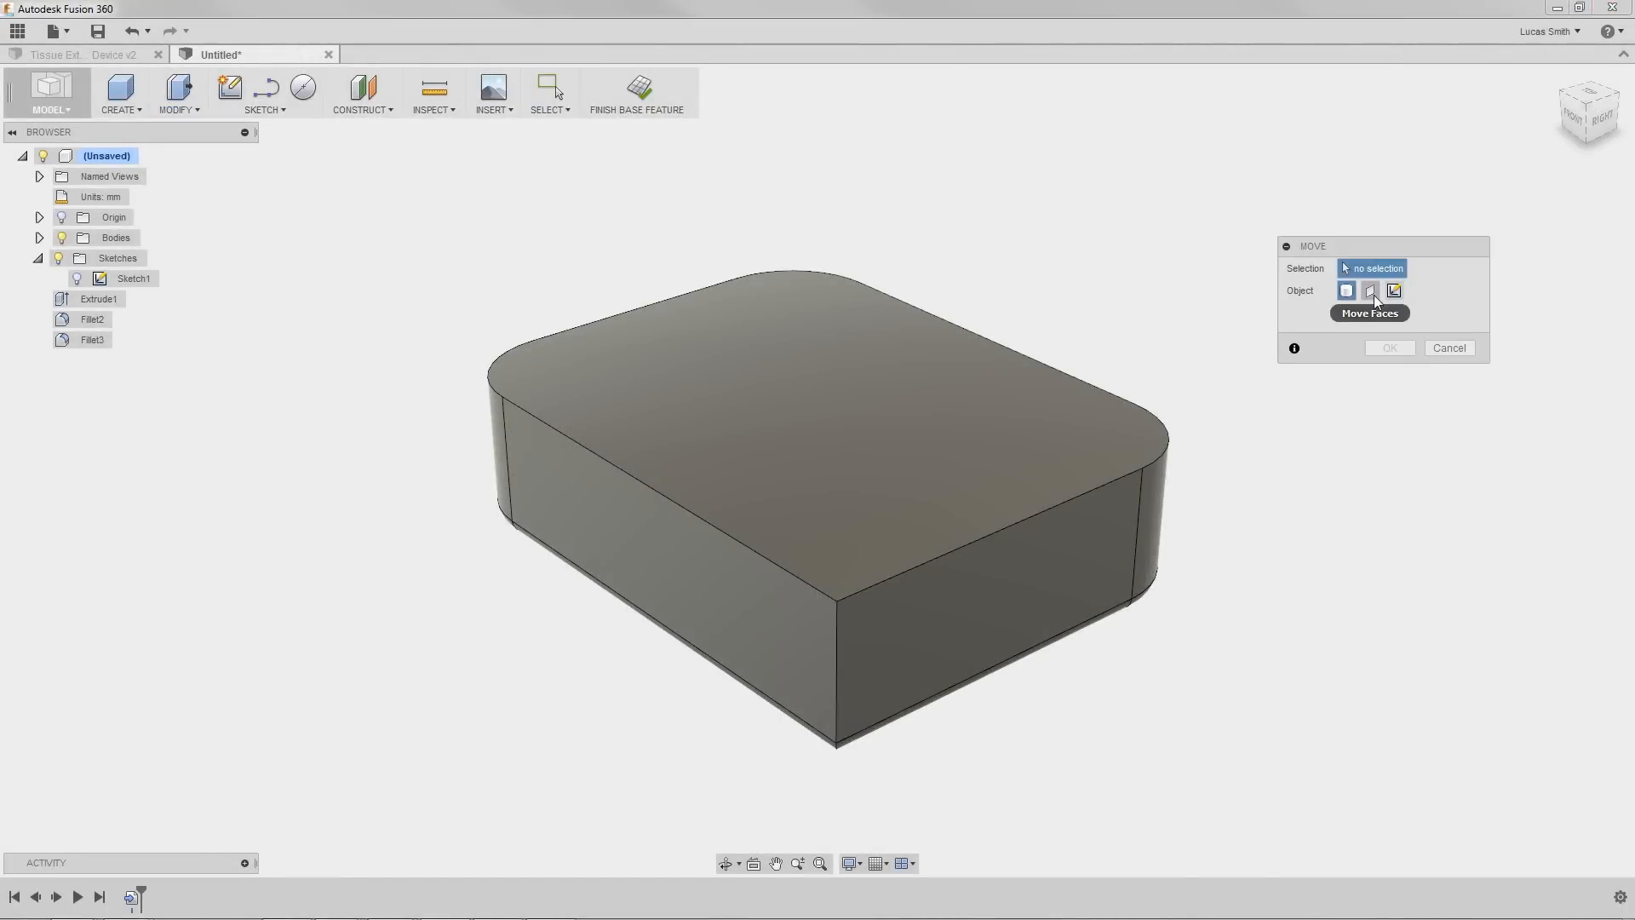
- Move faces to pull the top face's T-spline control point into a wavy bulge
left_click(1370, 290)
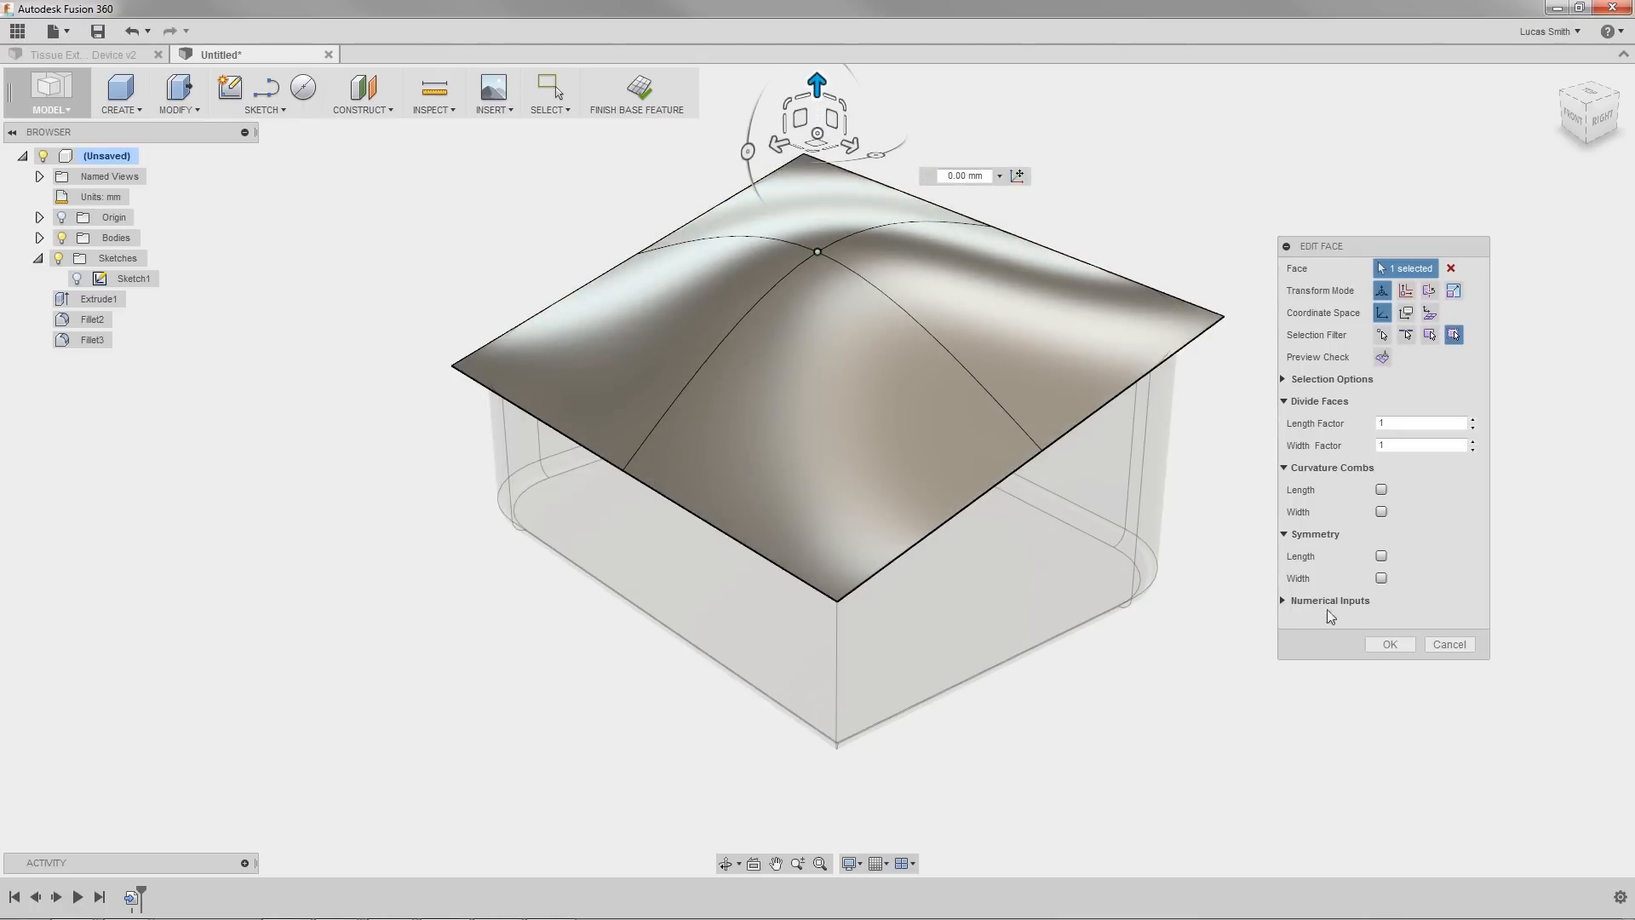
left_click(1387, 644)
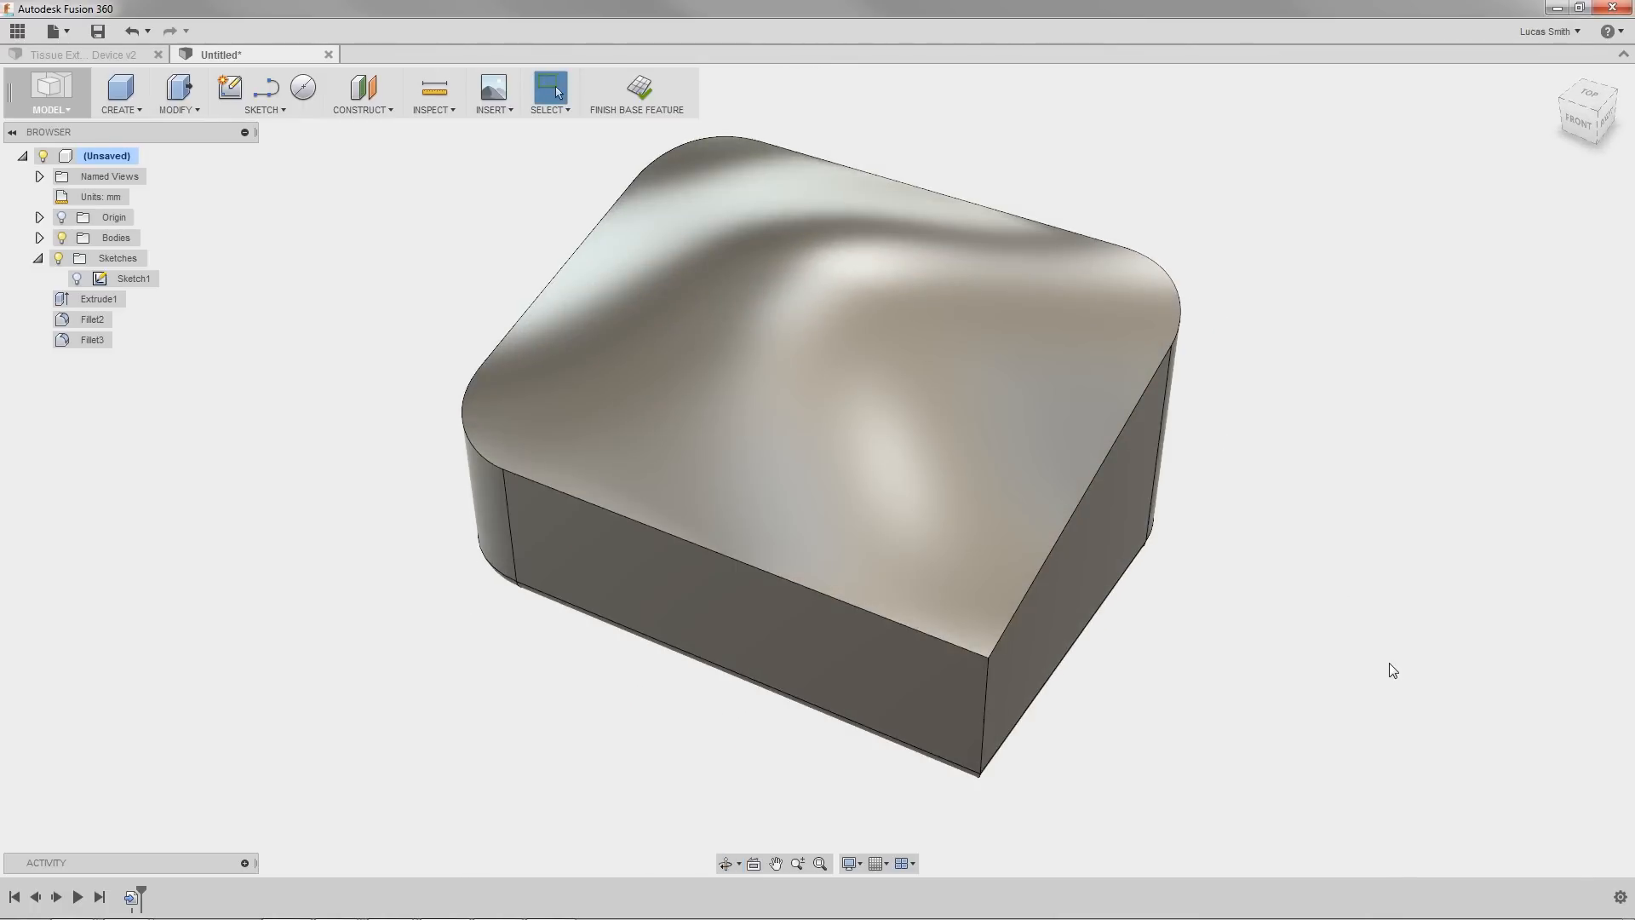
- Open Sketch1 in Tissue Extraction Device v2, review its errors, and undo the edit
left_click(82, 55)
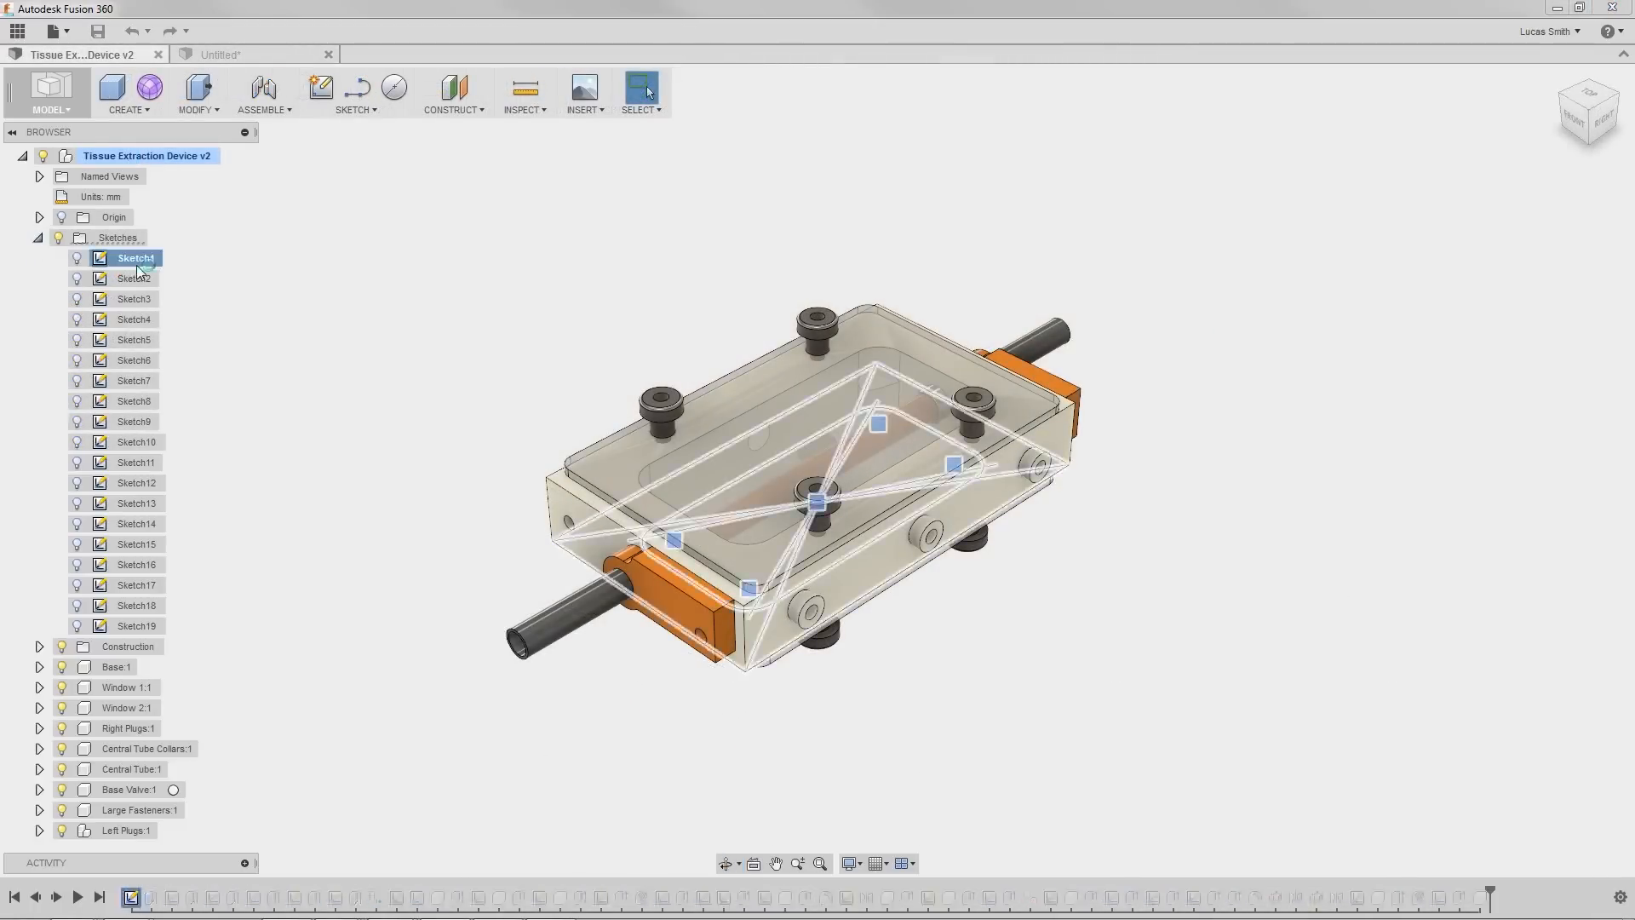
double_click(135, 257)
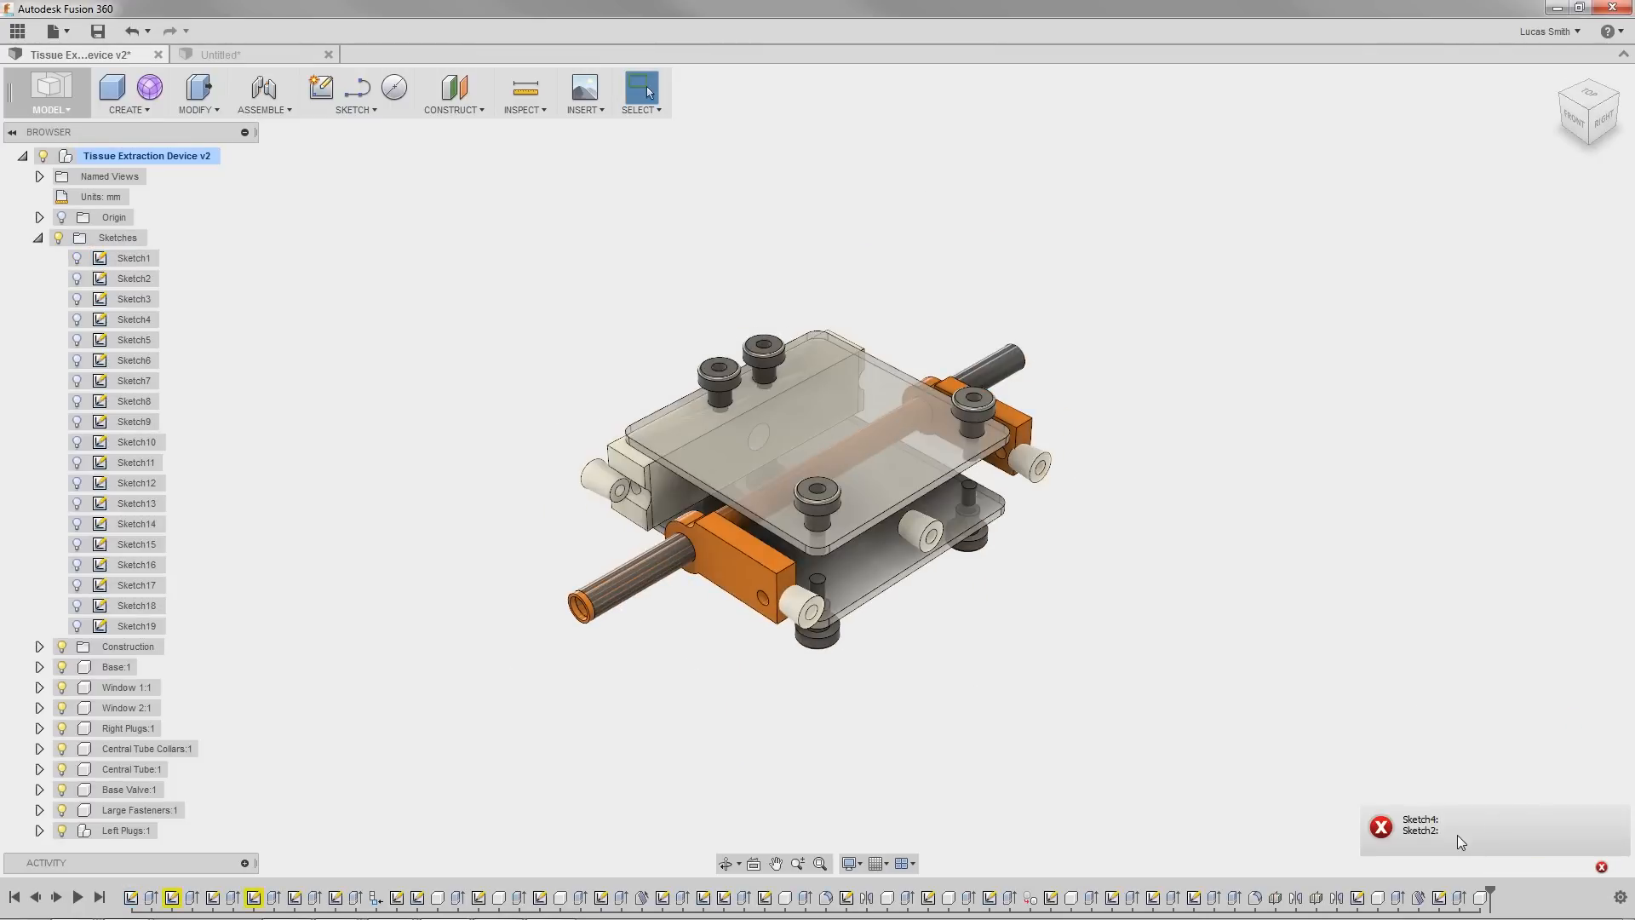
left_click(134, 31)
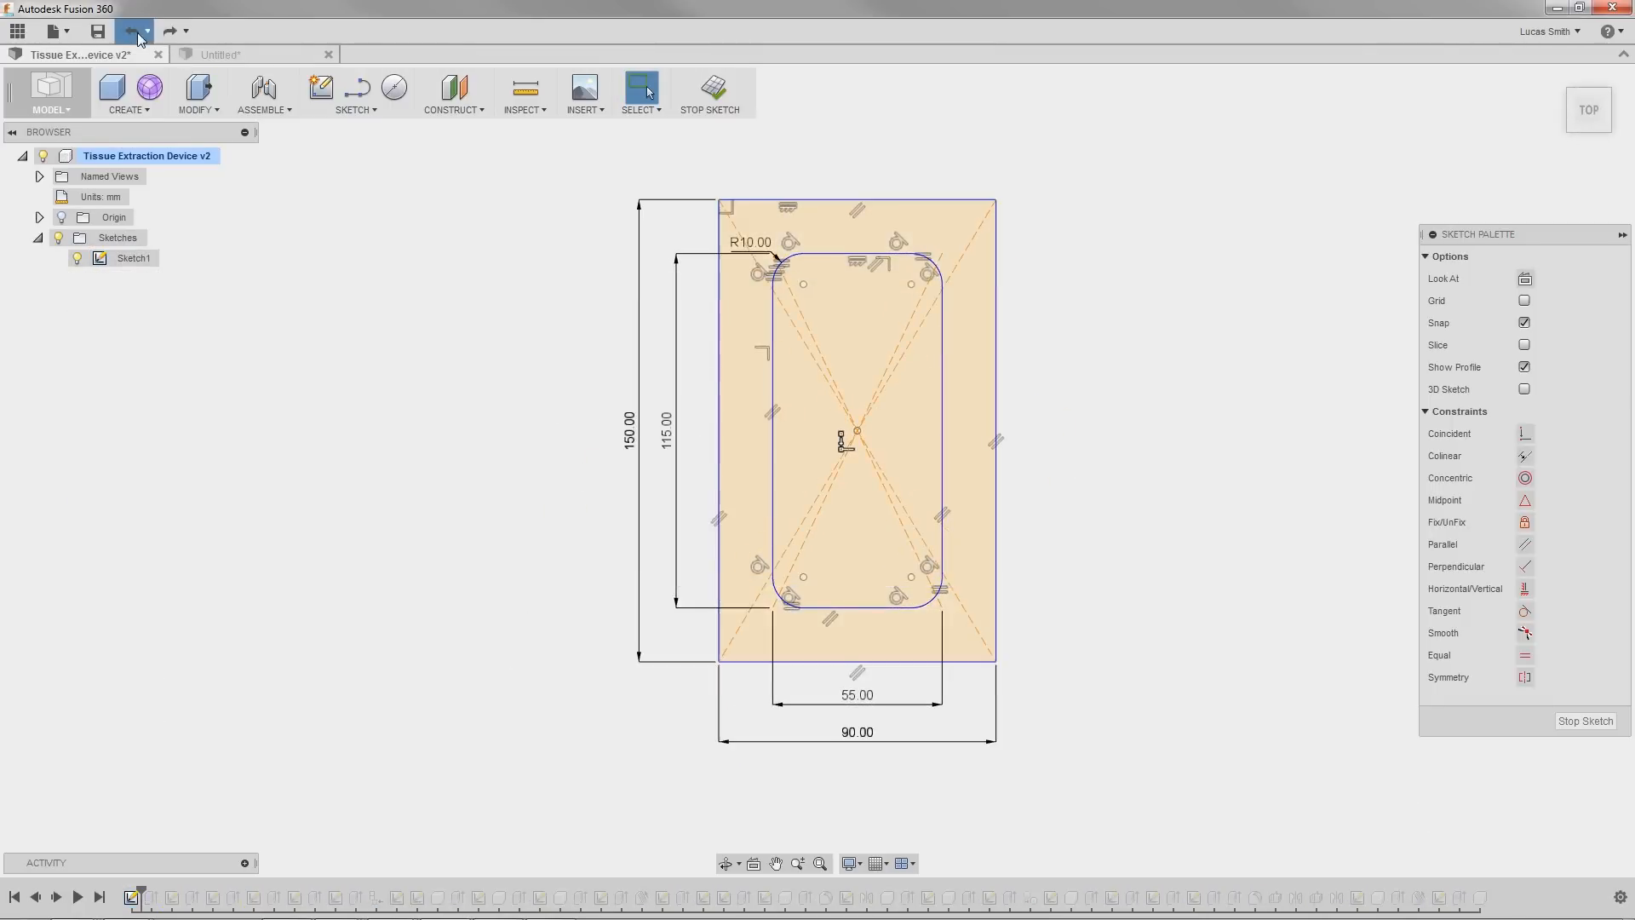
left_click(709, 92)
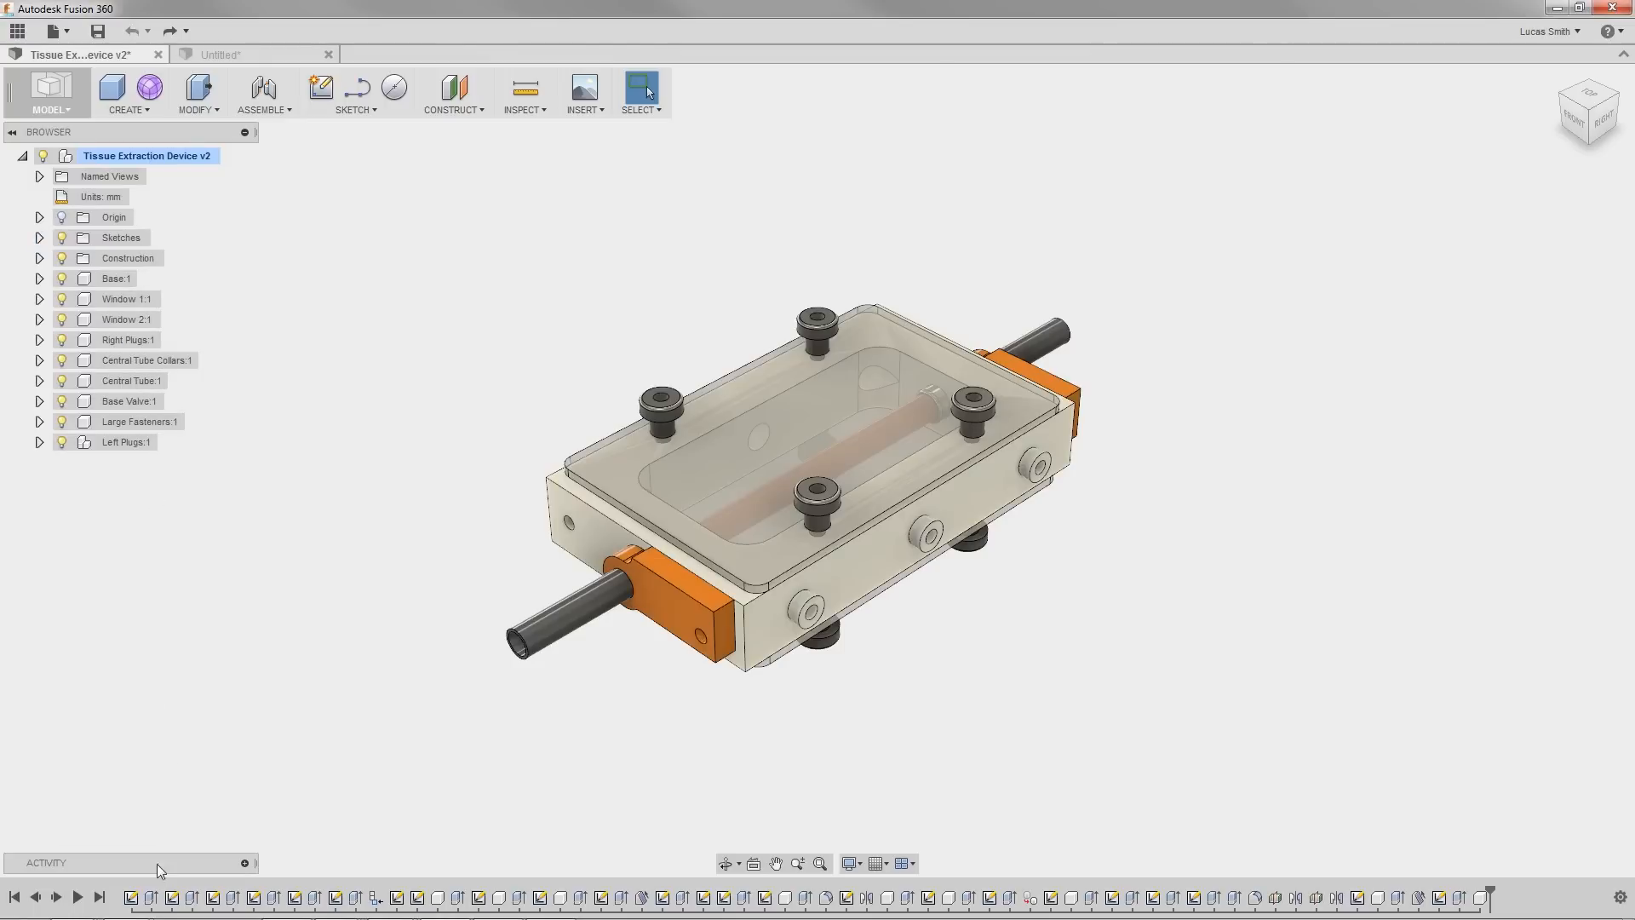